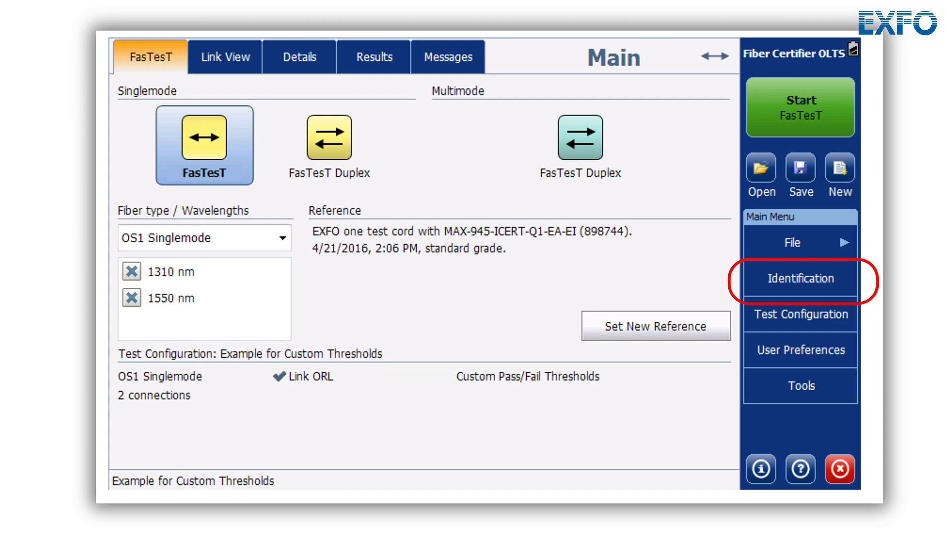
# Open Identification to set Cable ID 'Cable', Fiber ID 'Fiber', Room '12B' in filenames.
pyautogui.click(800, 278)
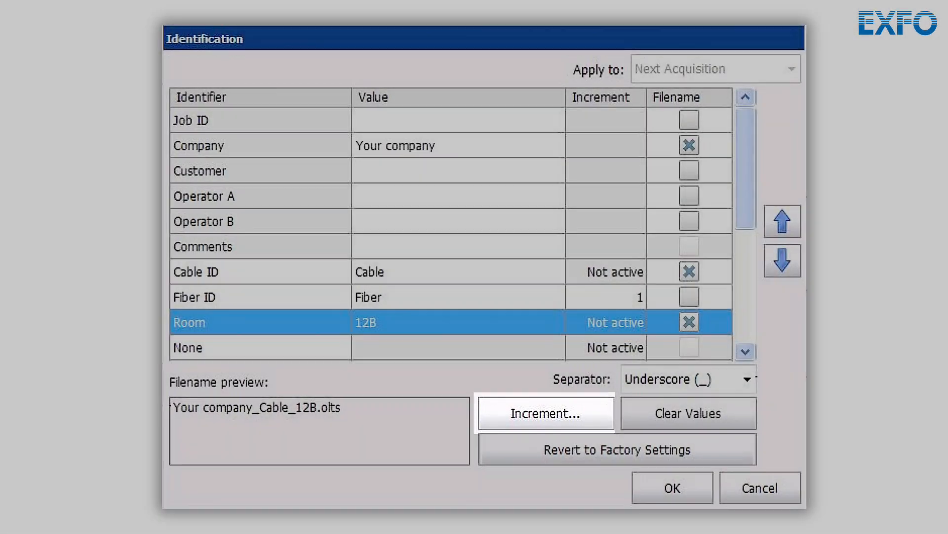
# Enable auto-increment from 1 to 99 for Cable ID and Fiber ID and confirm.
pyautogui.click(543, 413)
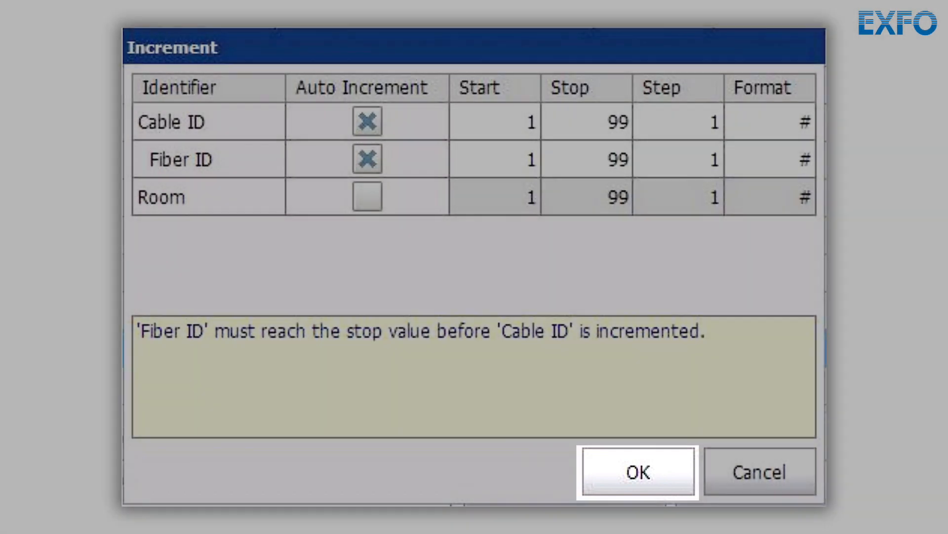
pyautogui.click(636, 471)
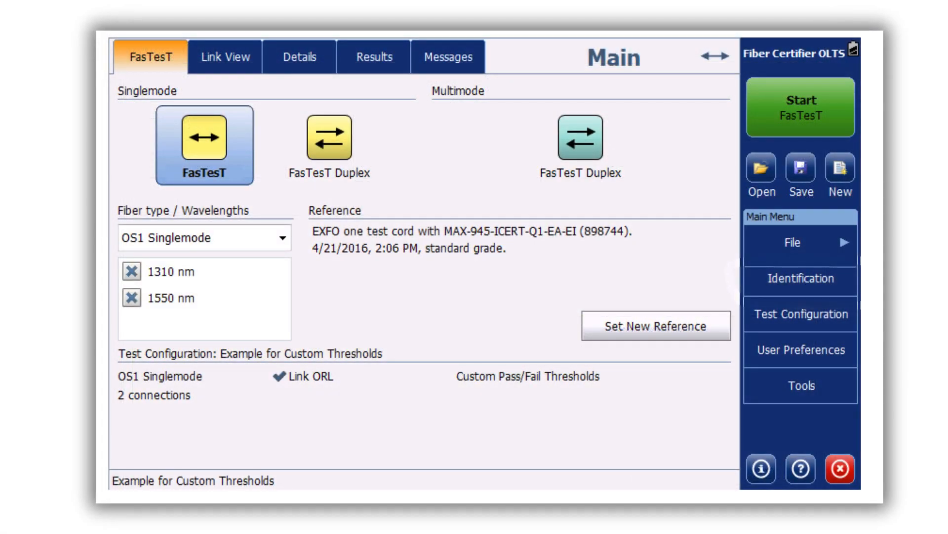